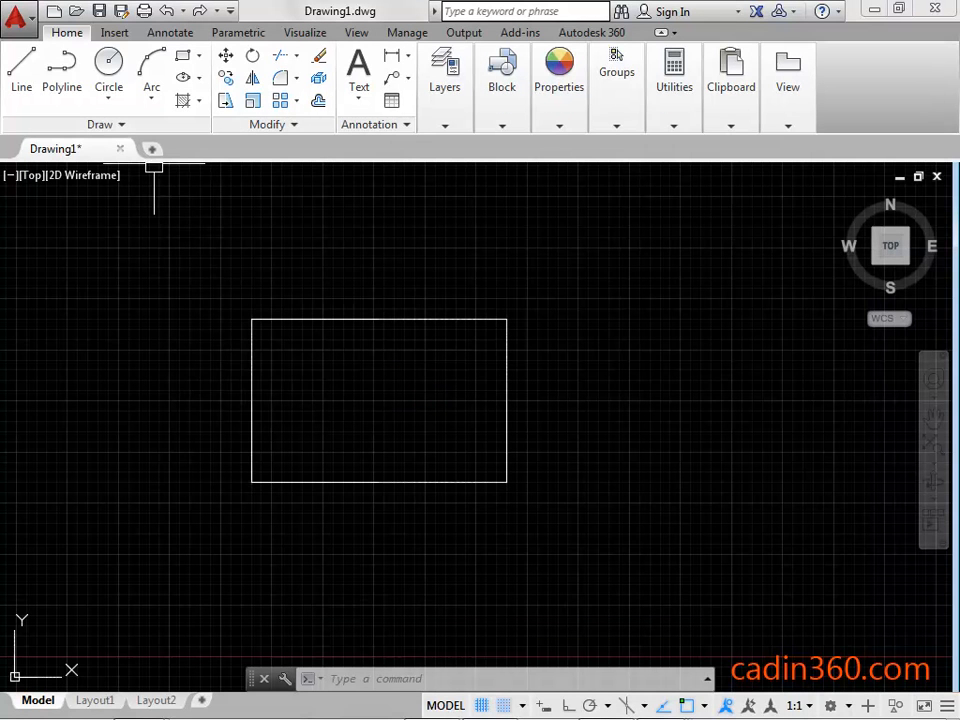
mouse_move(104, 124)
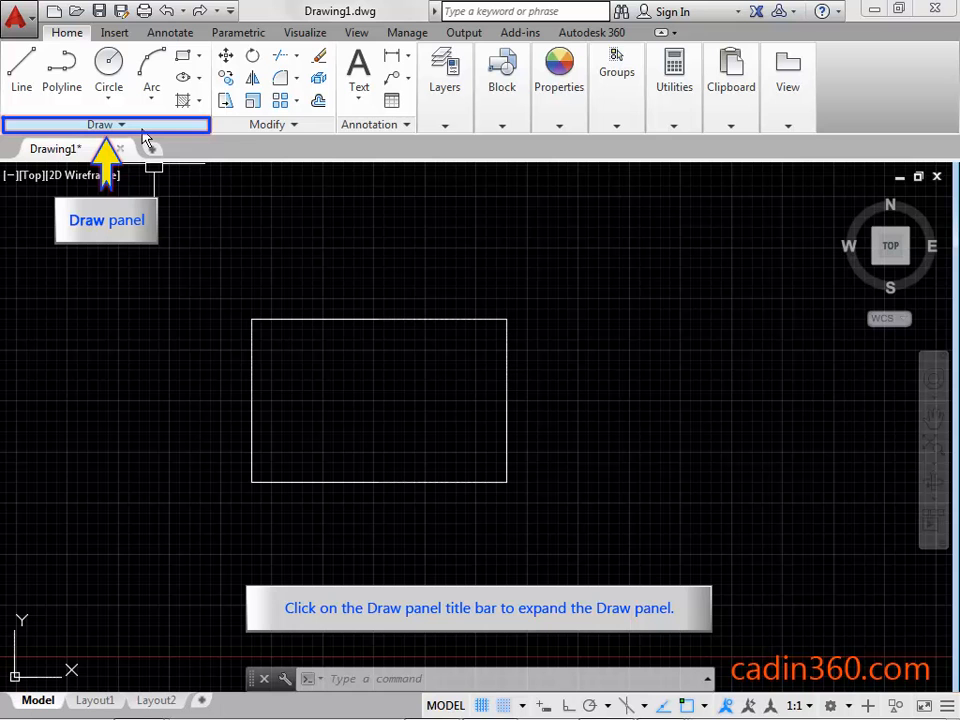
Expand the Draw panel and start the Region command for the rectangle's lines
click(100, 124)
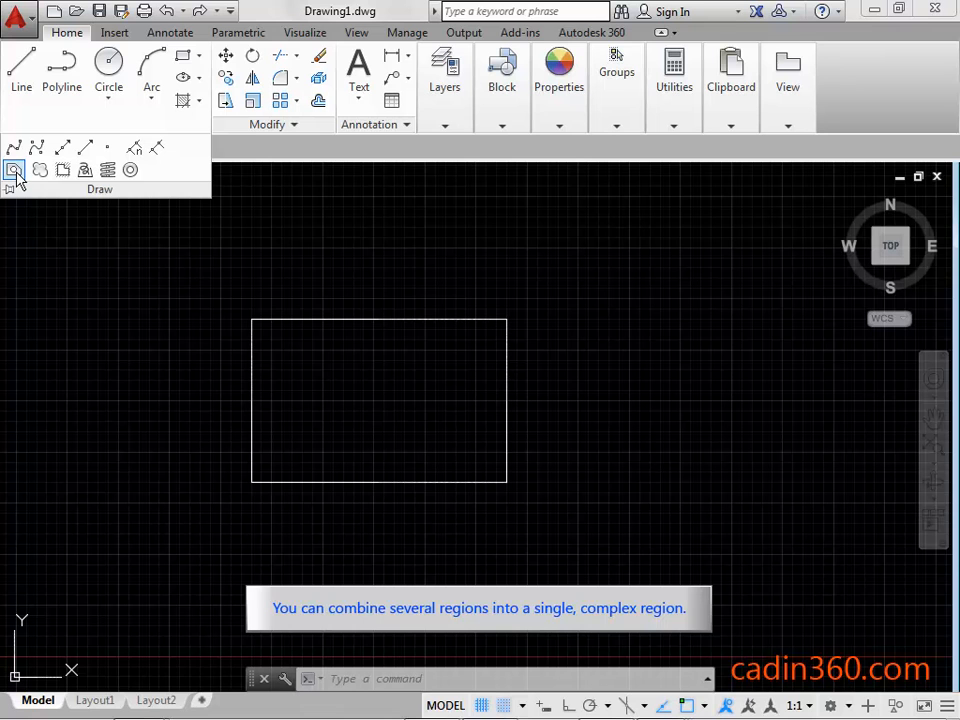
click(14, 168)
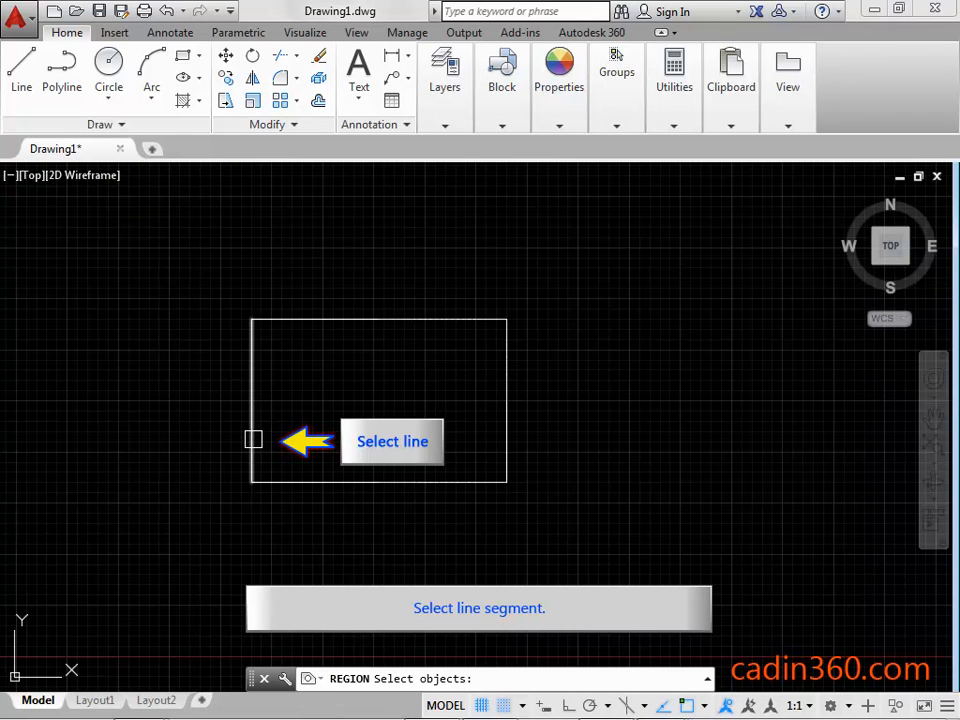
Select the rectangle's left, bottom and right lines as objects for the region
click(252, 440)
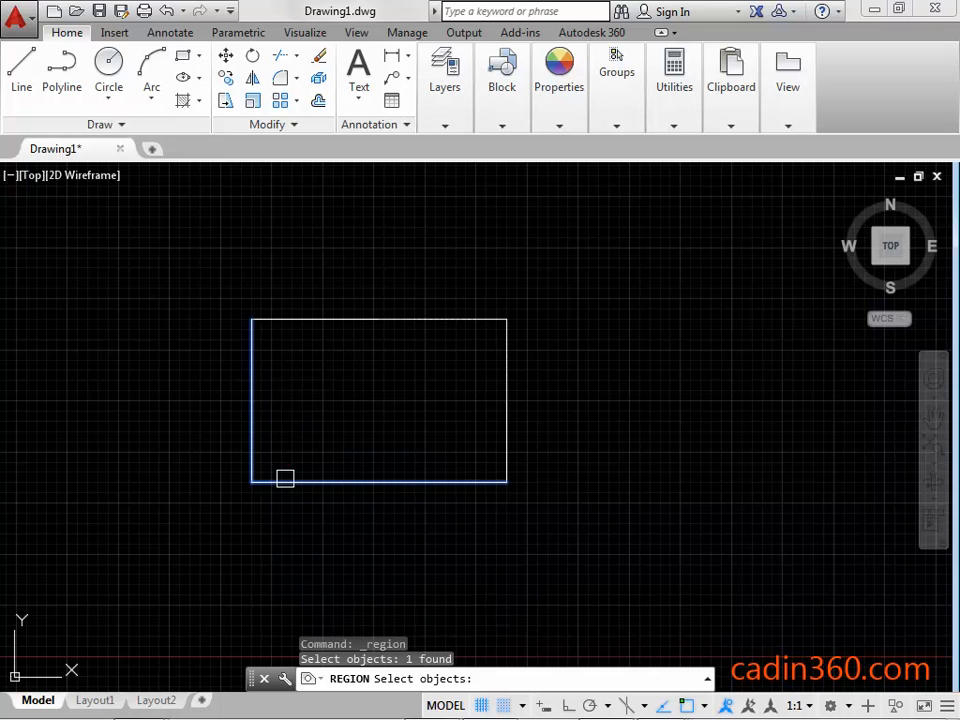
click(504, 390)
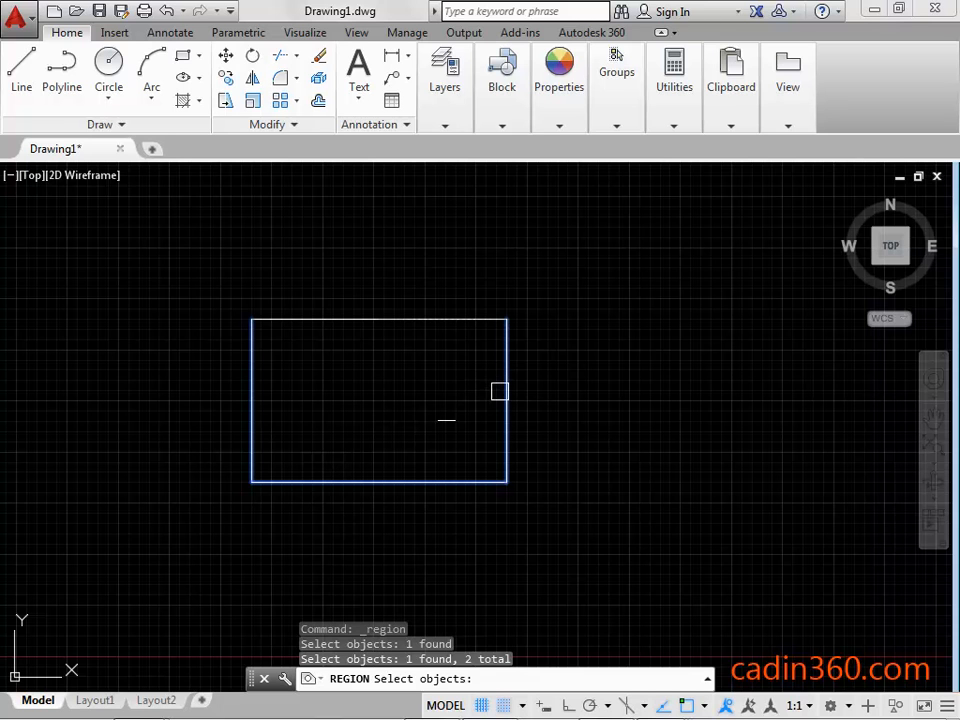
click(392, 320)
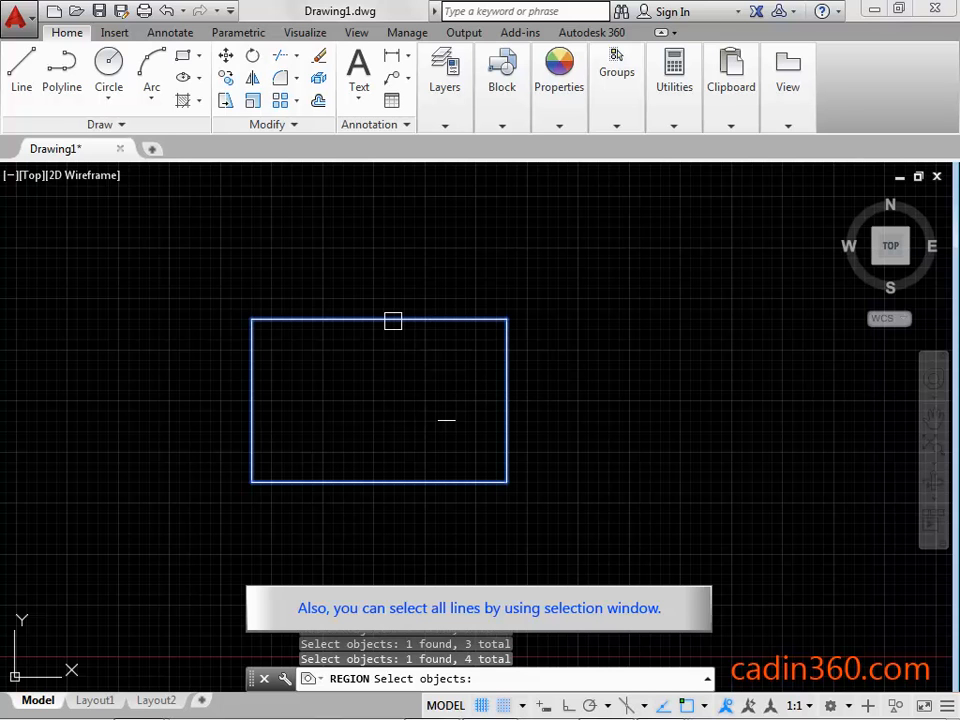